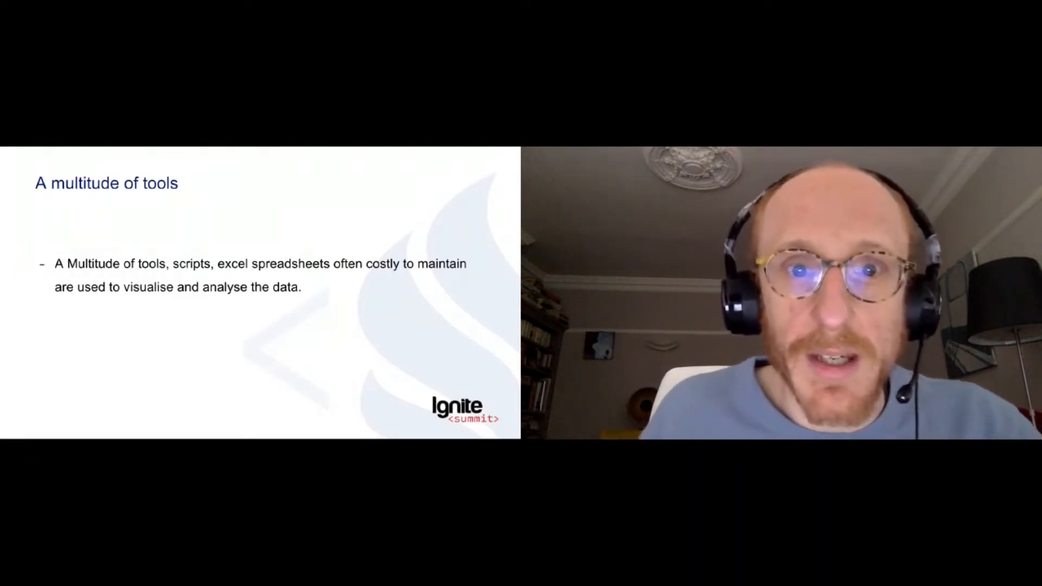
key("Right")
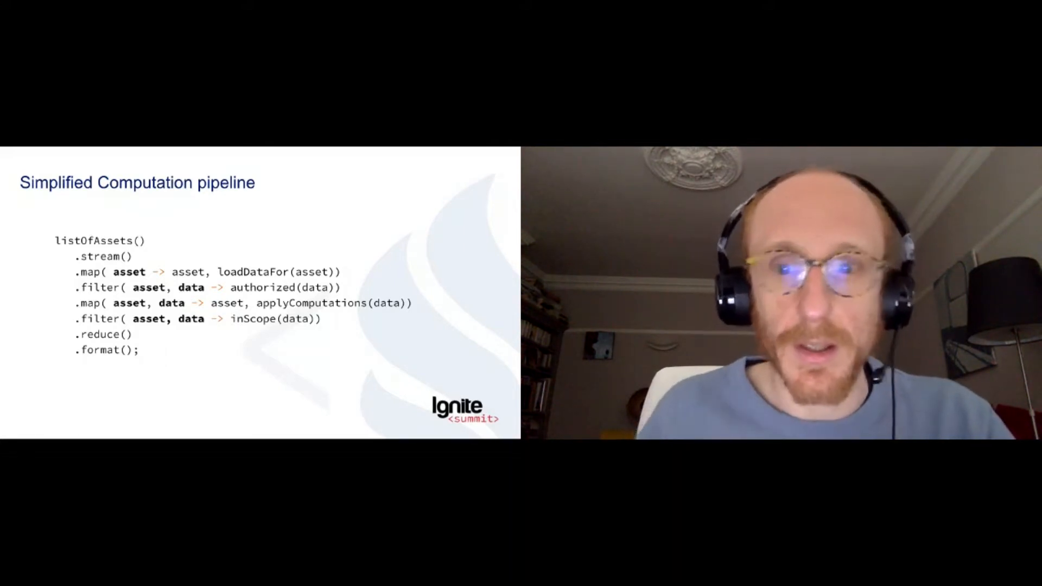
key("right")
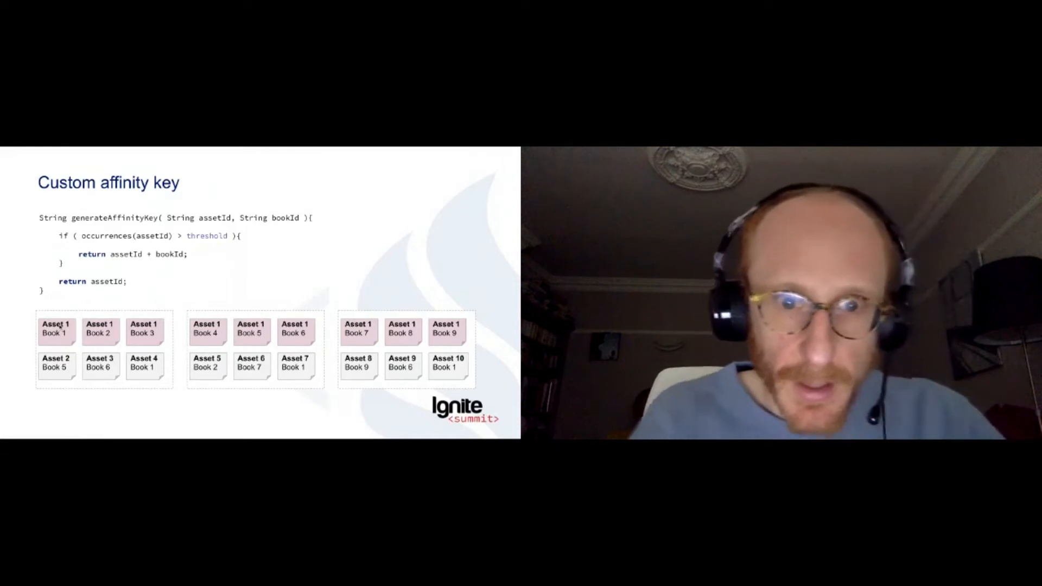
key("Right")
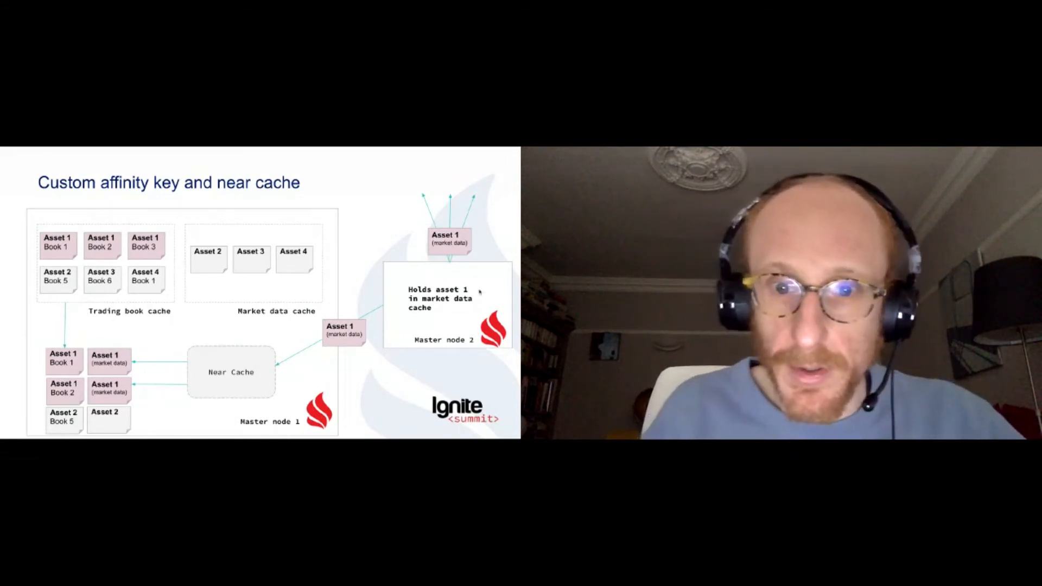
key("Right")
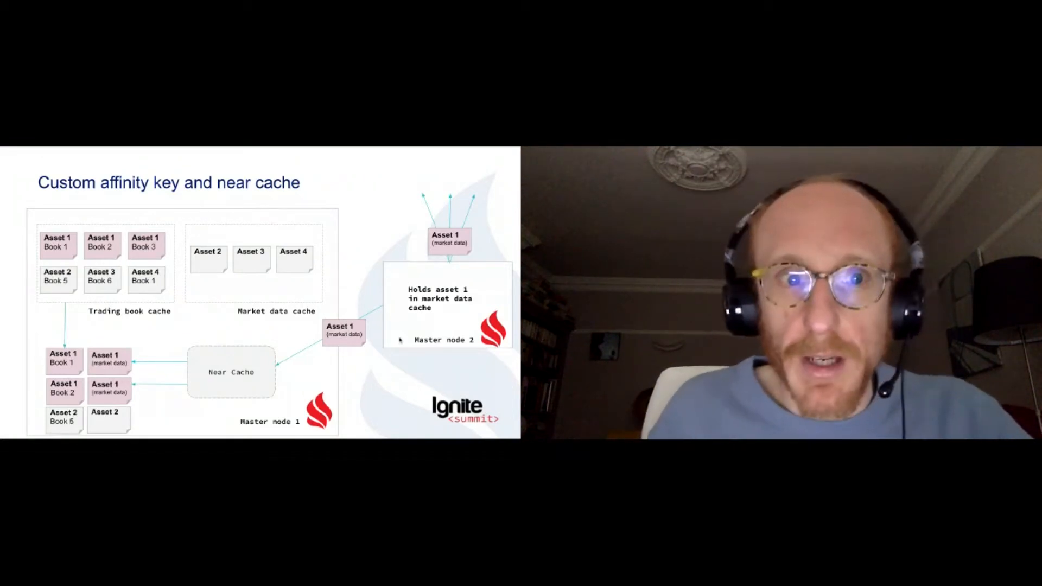
key("Right")
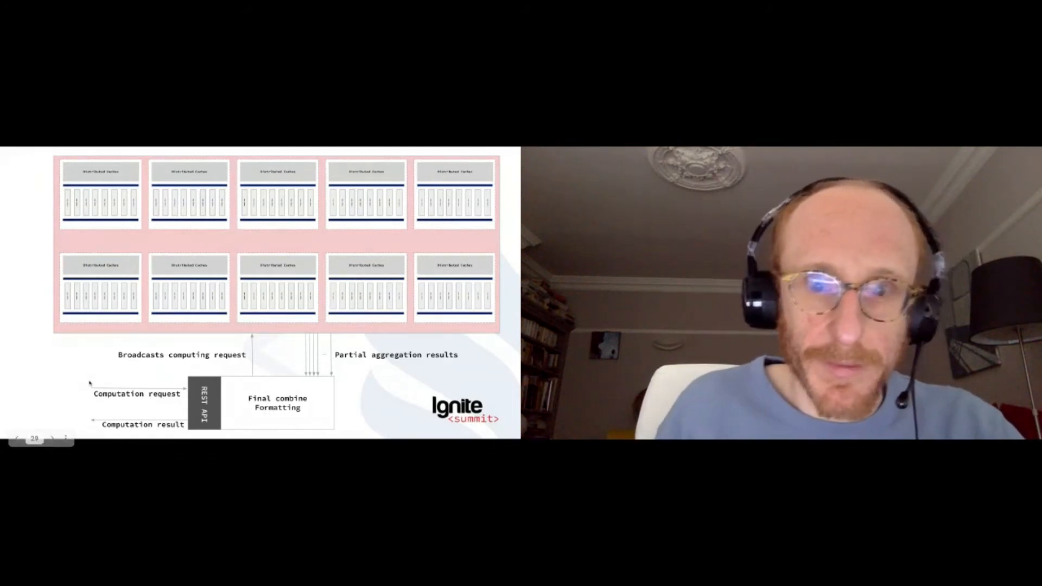
left_click(51, 437)
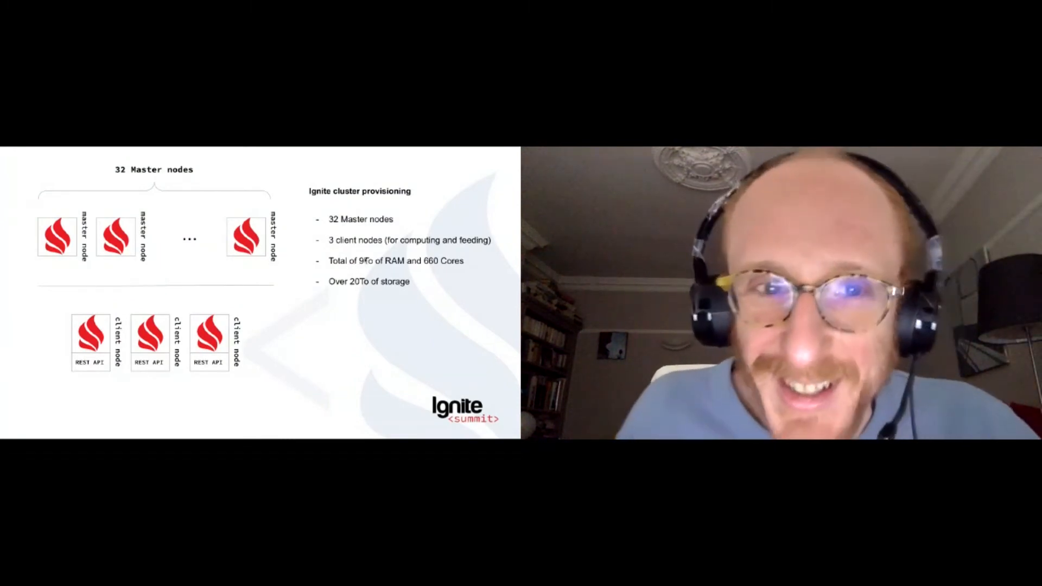
key("right")
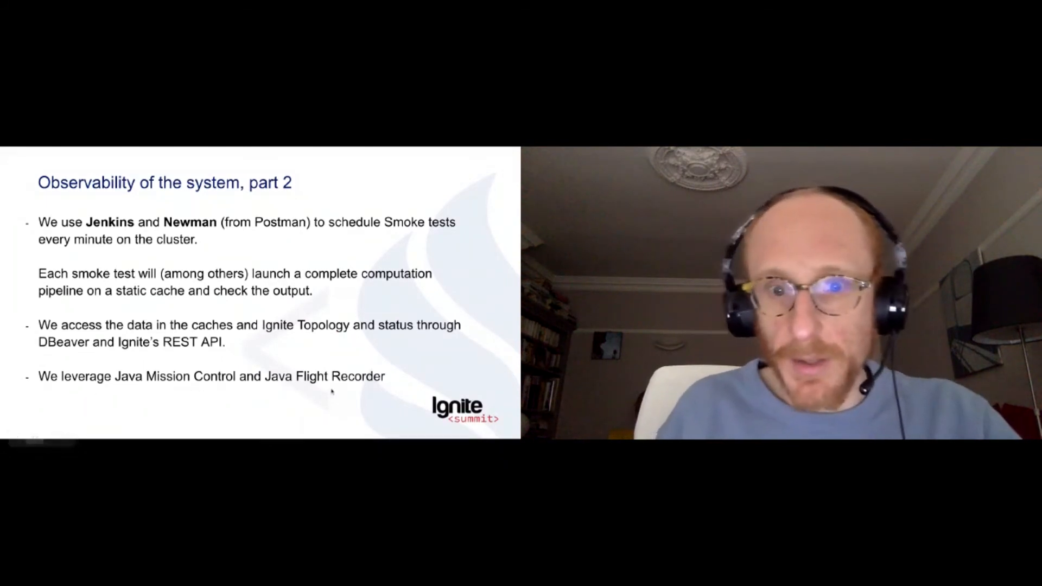
mouse_move(389, 398)
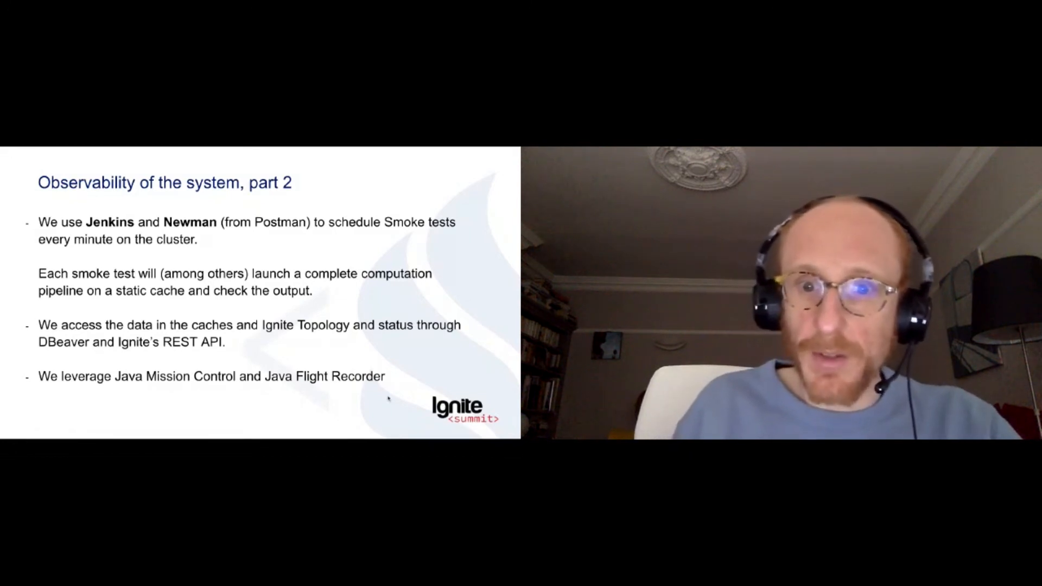